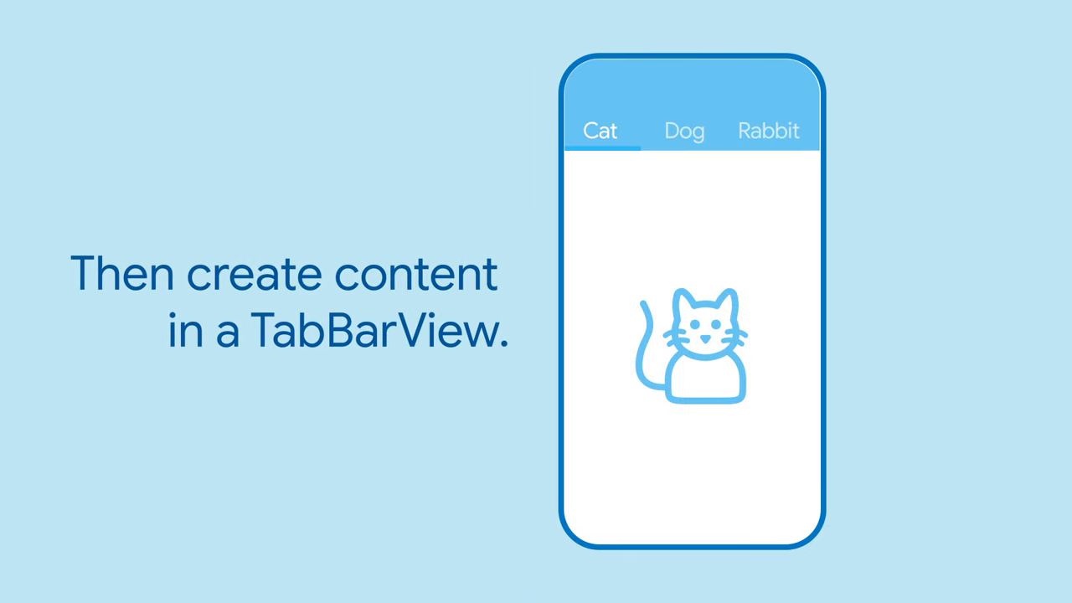
Select the Dog tab so the TabBarView shows the dog drawing instead of the cat
left_click(685, 131)
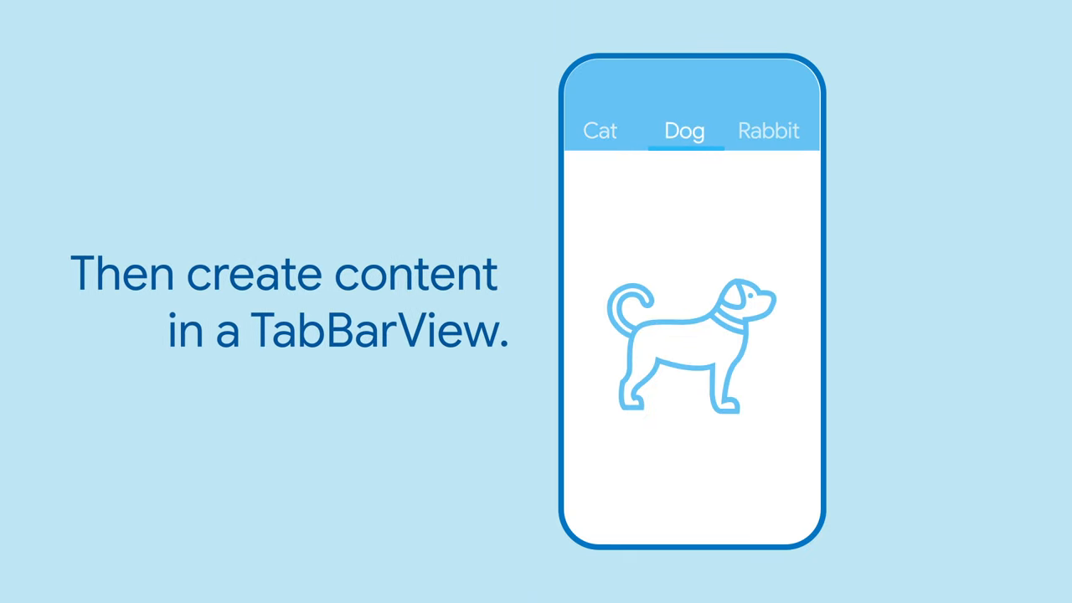